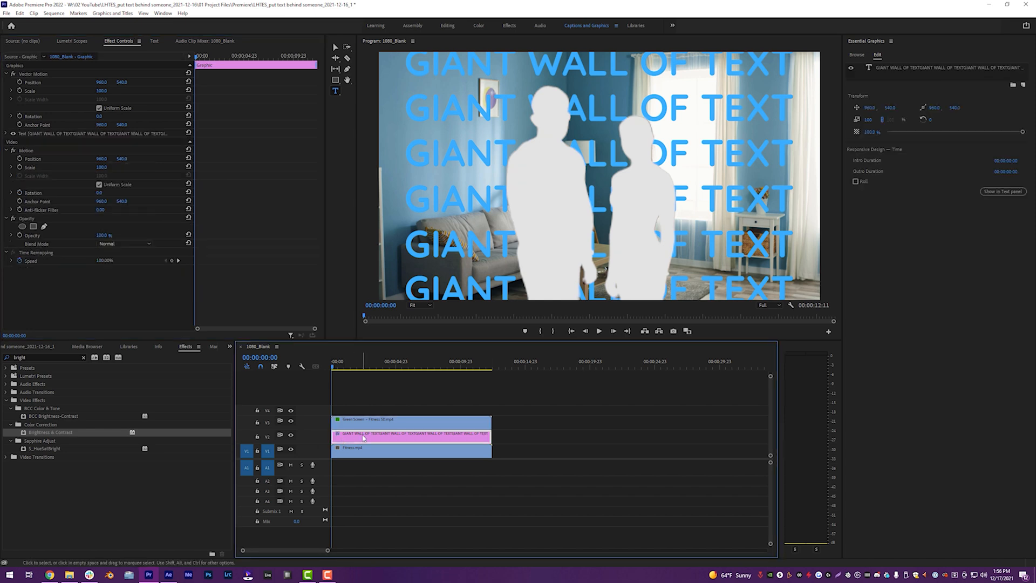
text(mast)
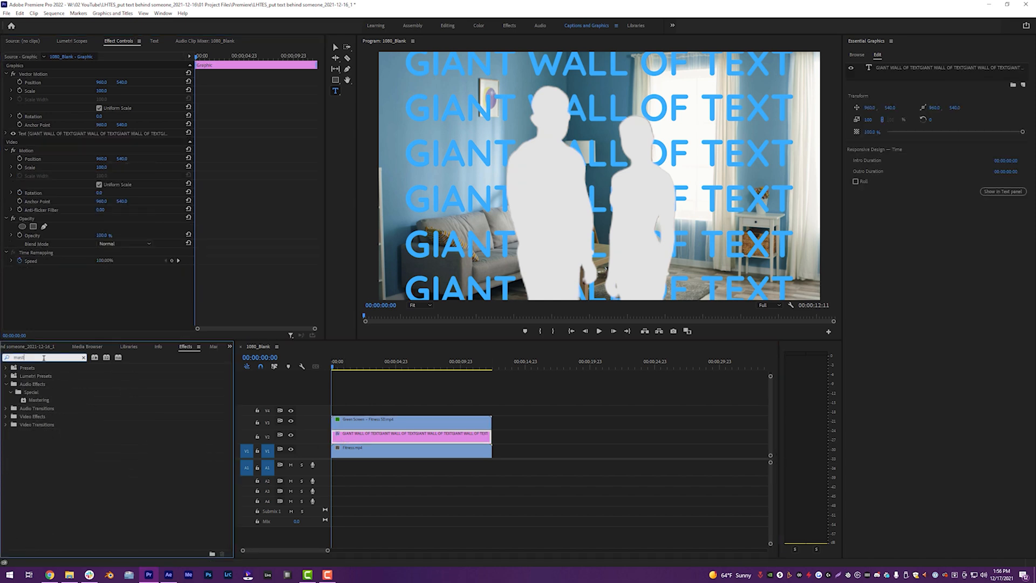